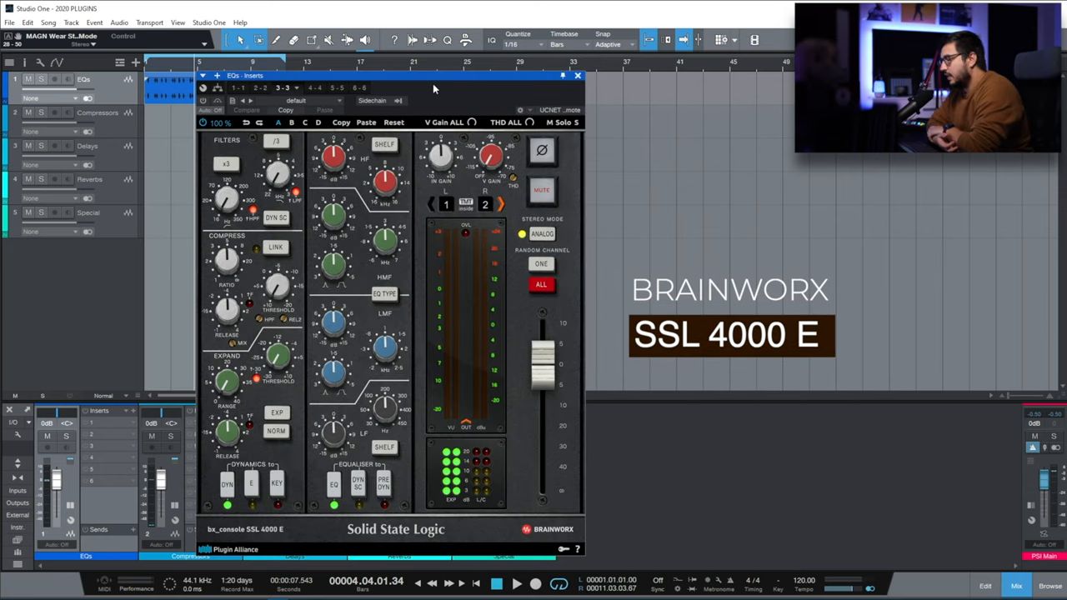
mouse_move(377, 25)
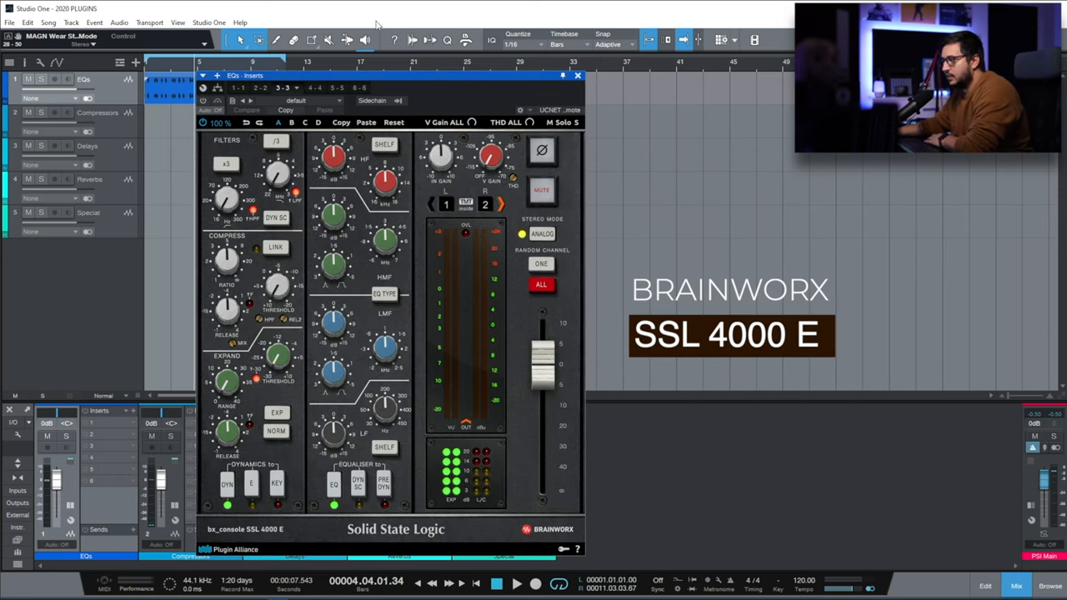
mouse_move(246, 165)
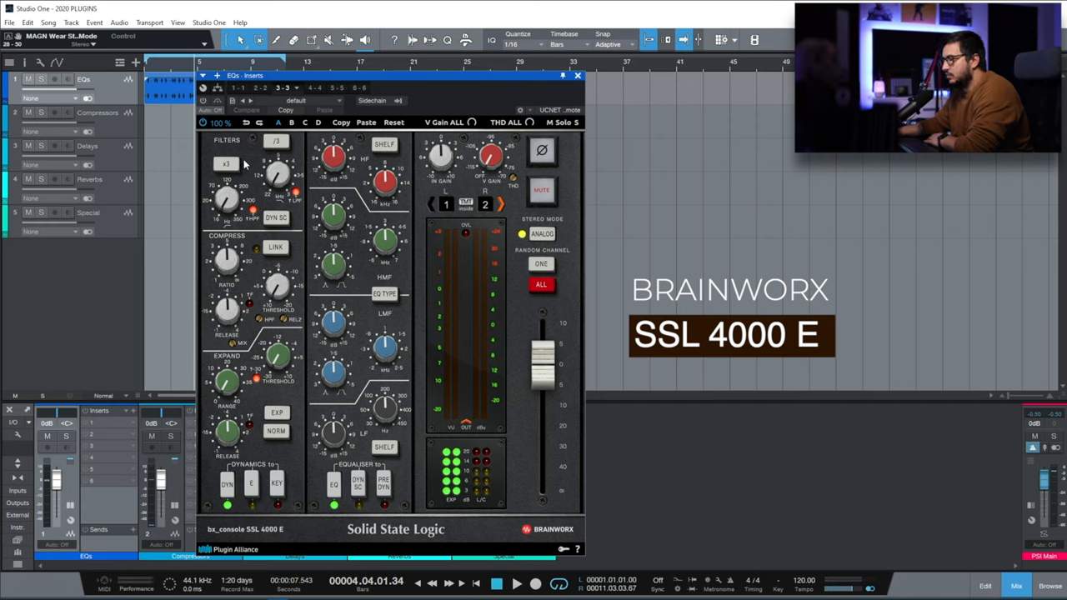
mouse_move(256, 377)
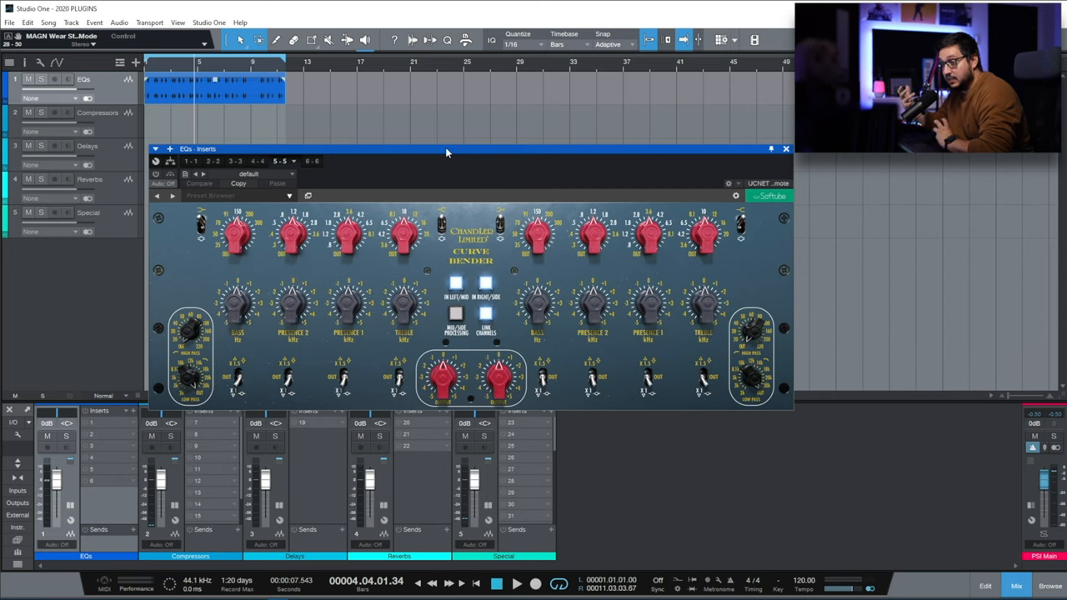
Step: Advance the EQs bus inserts from Curve Bender to the Soundtoys SIE-Q equalizer
left_click(302, 160)
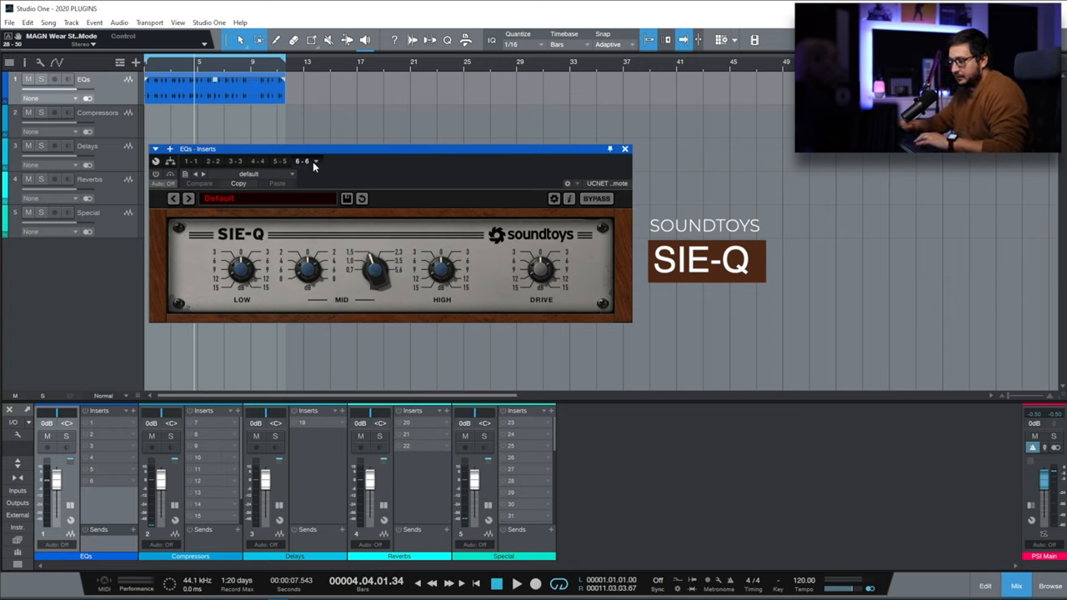
Step: Show the Arturia FET-76 on the Compression bus with its advanced sidechain section expanded
left_click(624, 149)
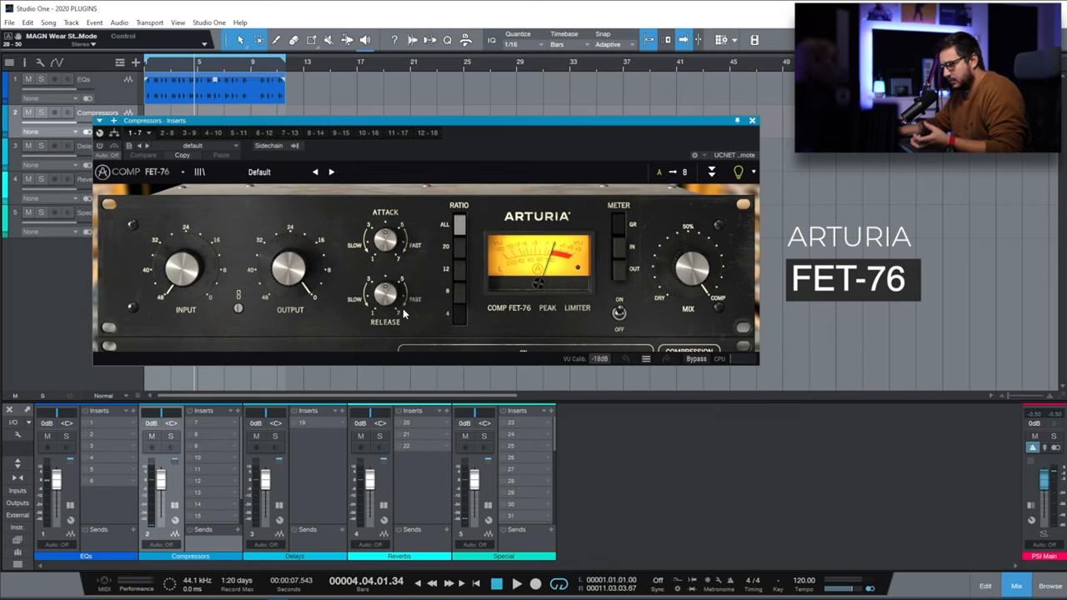
left_click(710, 172)
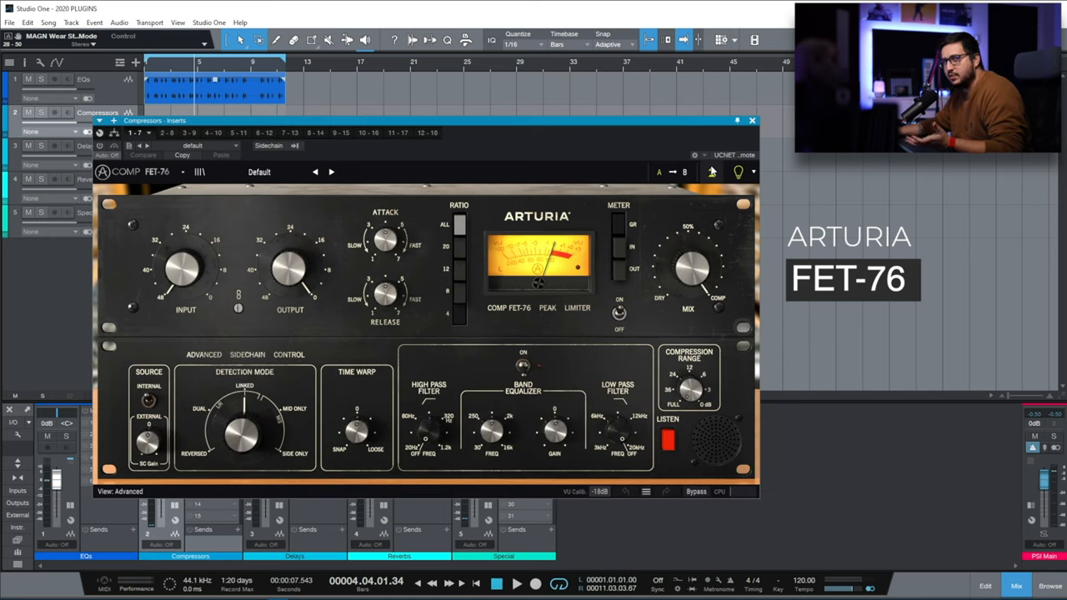
left_click(710, 172)
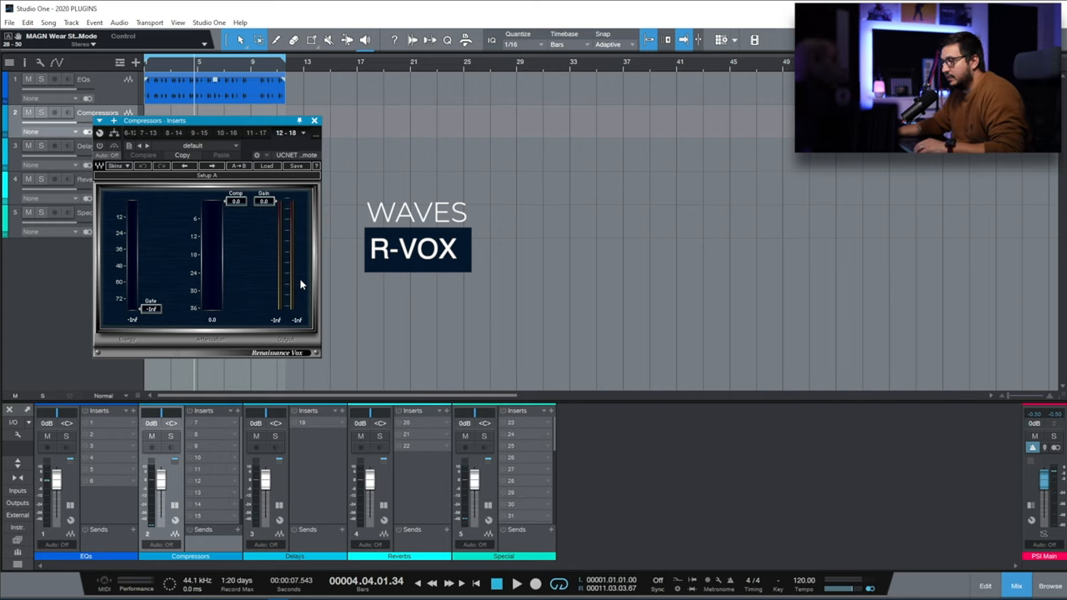
left_click(313, 120)
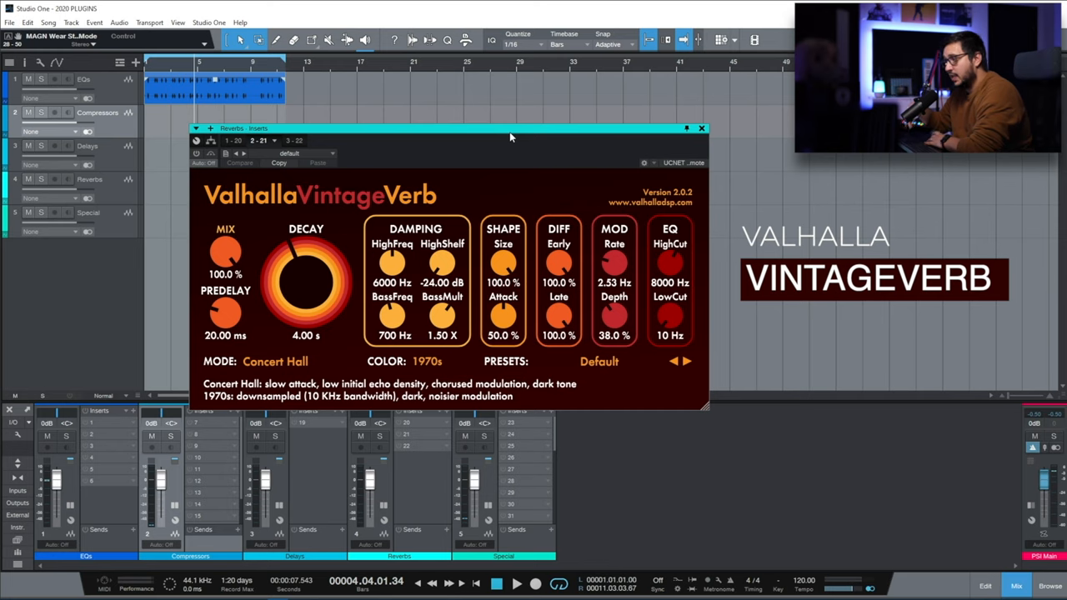
mouse_move(425, 450)
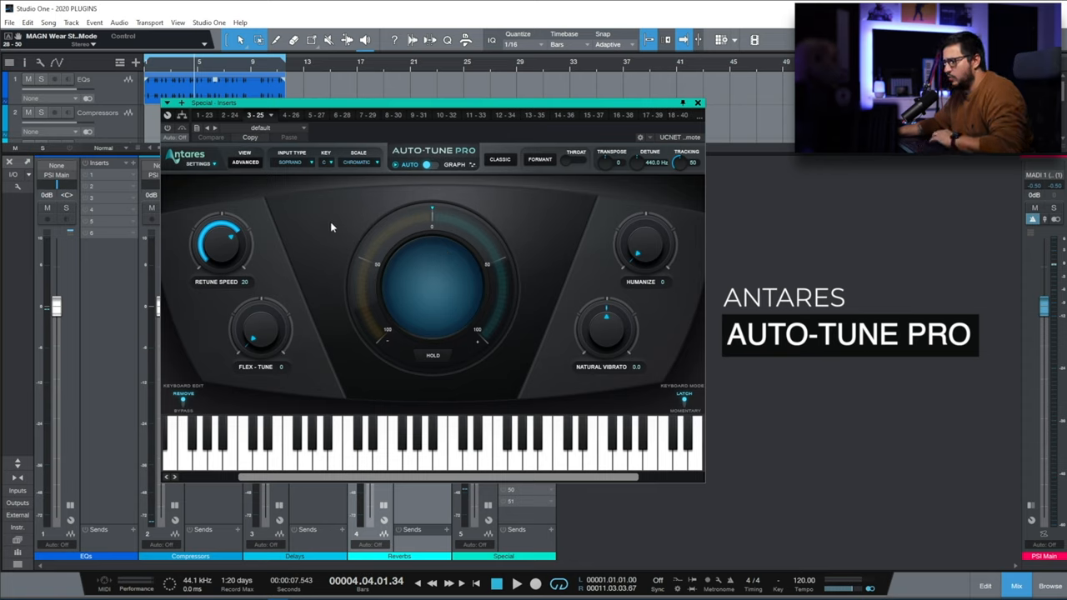
mouse_move(307, 288)
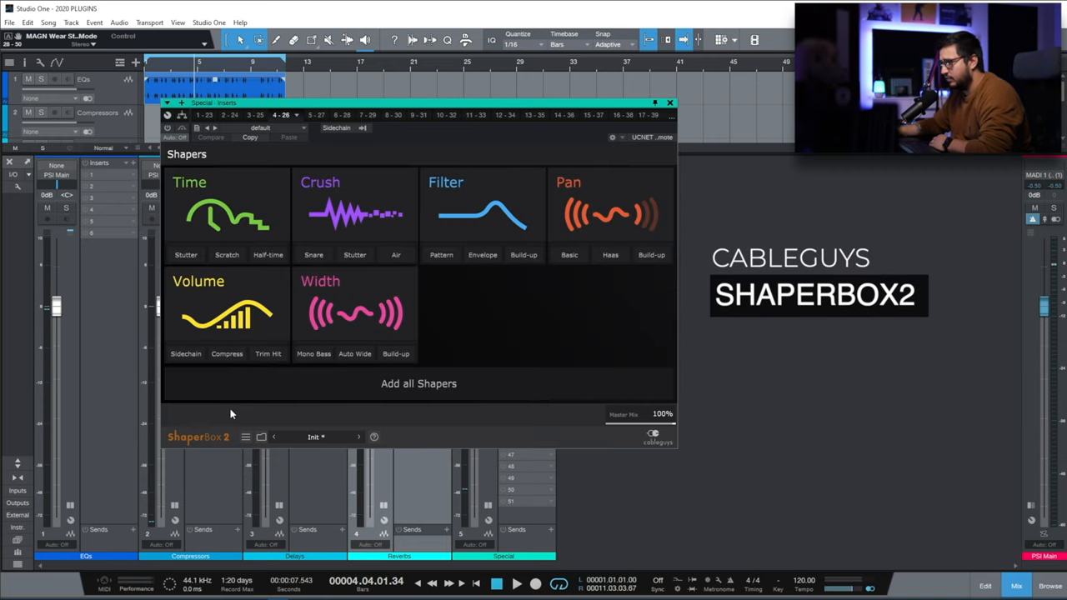
mouse_move(608, 213)
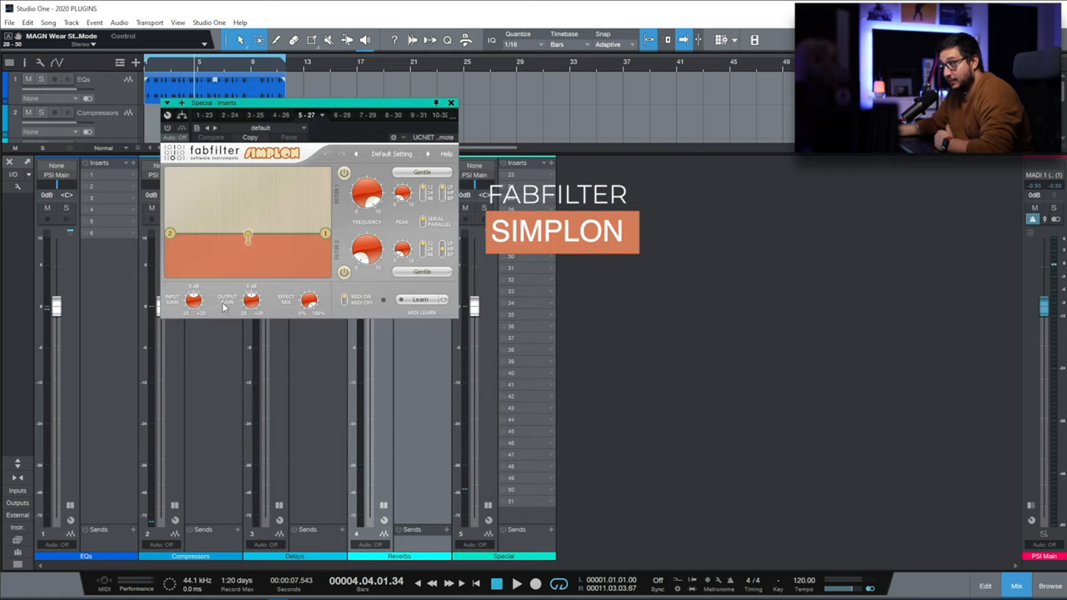
Step: Shape Simplon's filter node into a resonant low-pass curve with a lowered cutoff and peak
left_click_drag(247, 236, 257, 203)
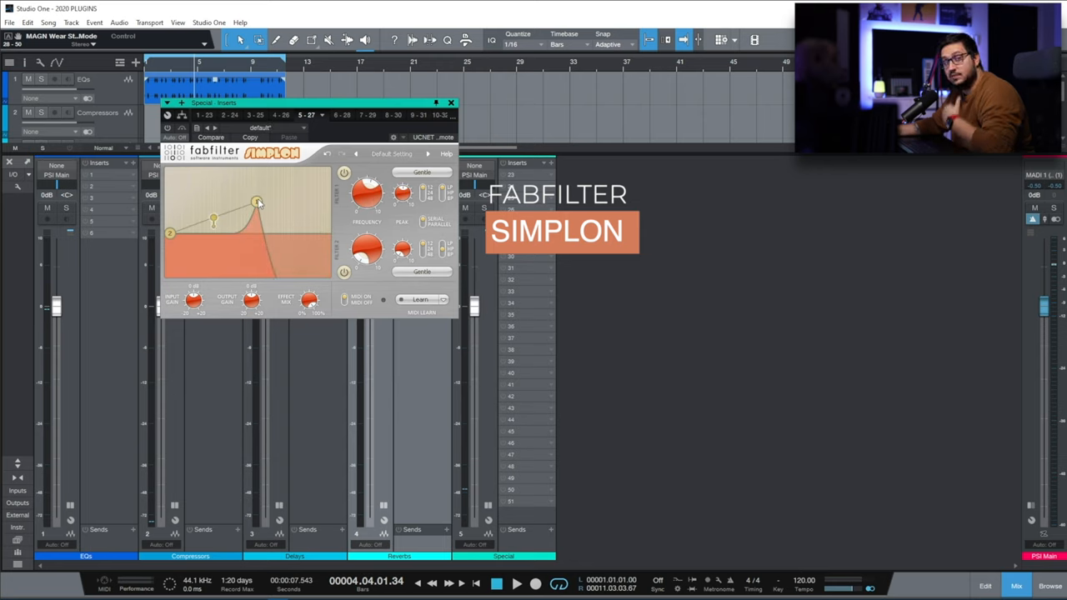
left_click_drag(256, 203, 257, 194)
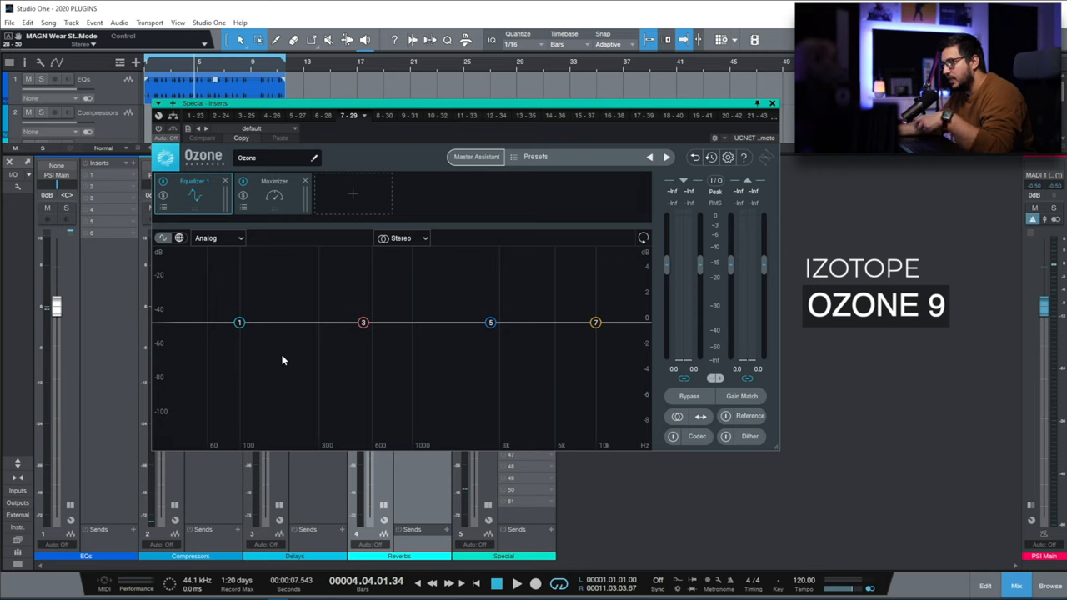
Step: Add a module from Ozone 9's list into its empty chain slot
left_click(352, 194)
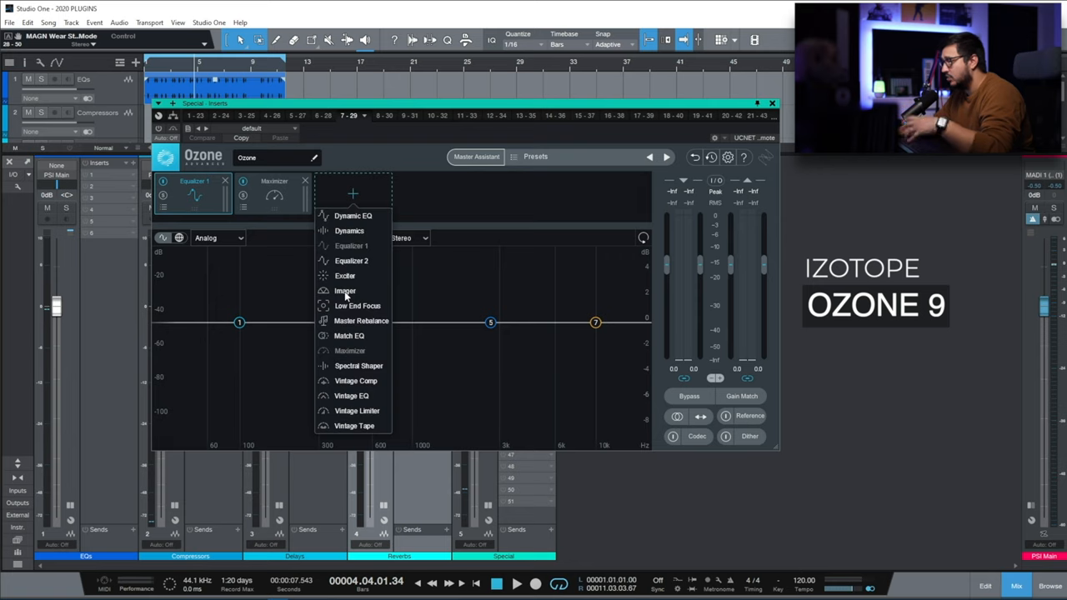
left_click(360, 320)
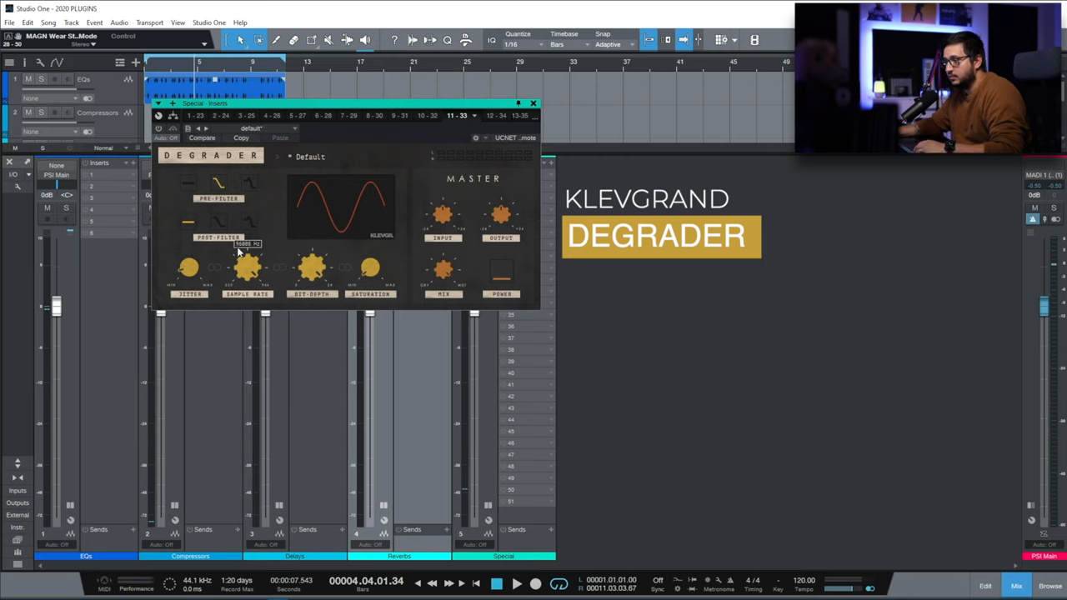
mouse_move(353, 244)
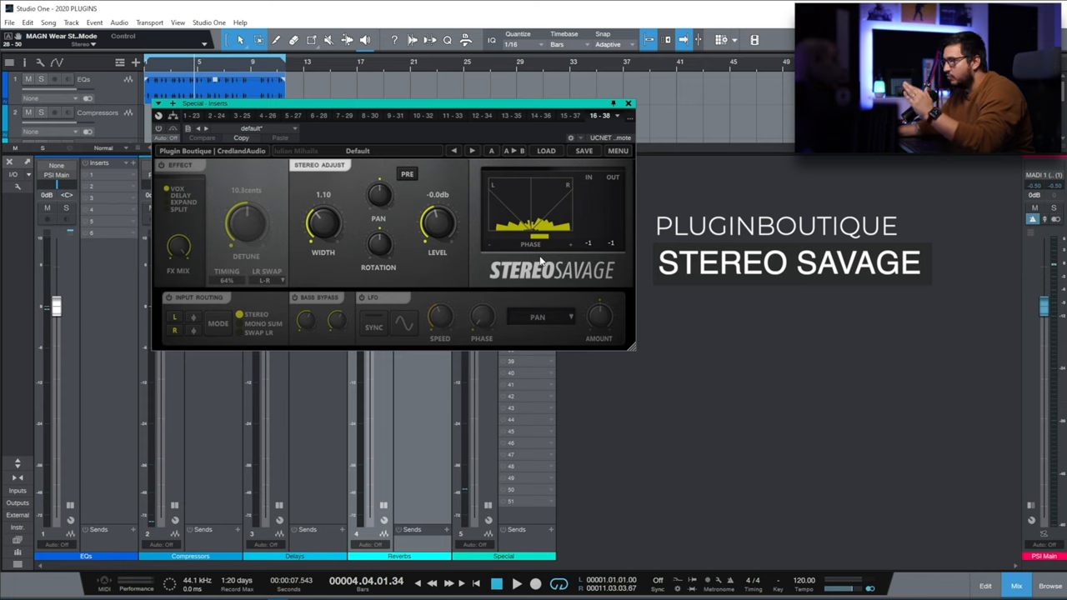
Step: Show StandardCLIP and choose a clipping mode from its Mode dropdown
left_click(603, 115)
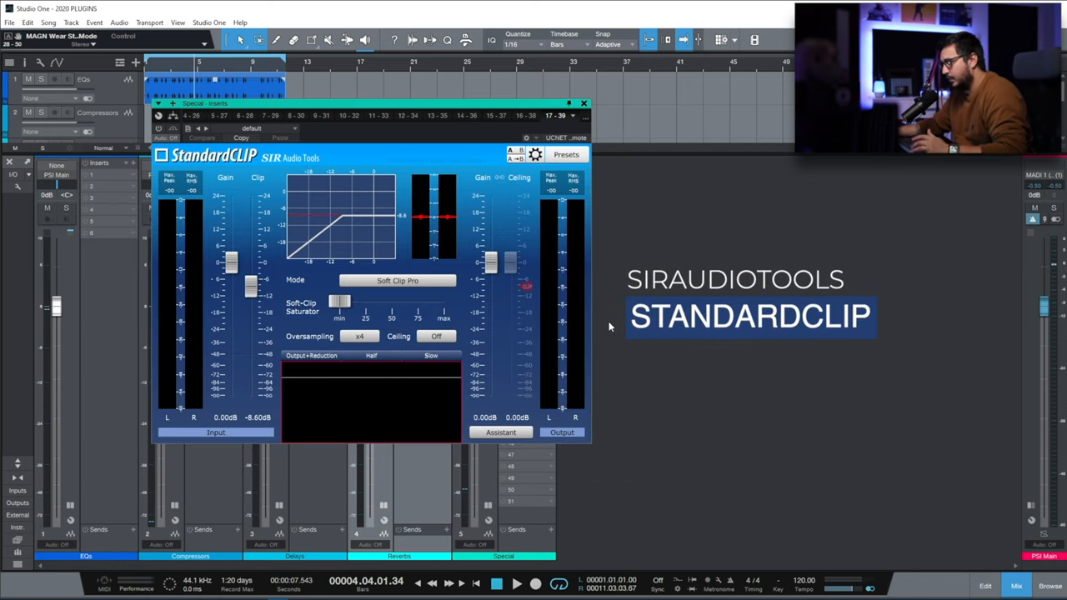
left_click(397, 280)
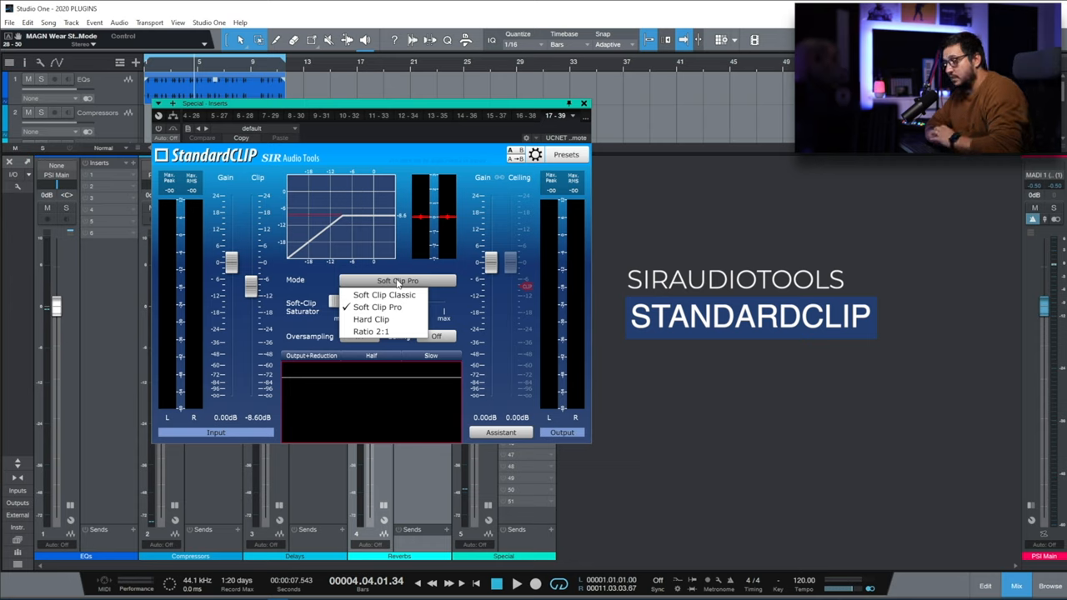
left_click(384, 294)
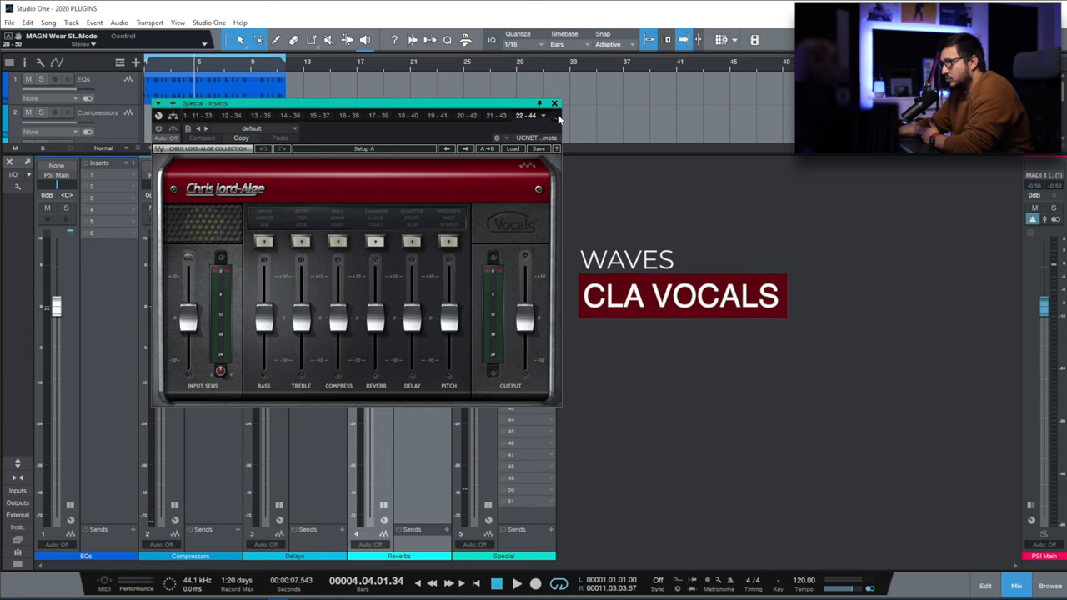
Step: Switch the plugin window from CLA Vocals to the Waves MetaFlanger insert
left_click(530, 115)
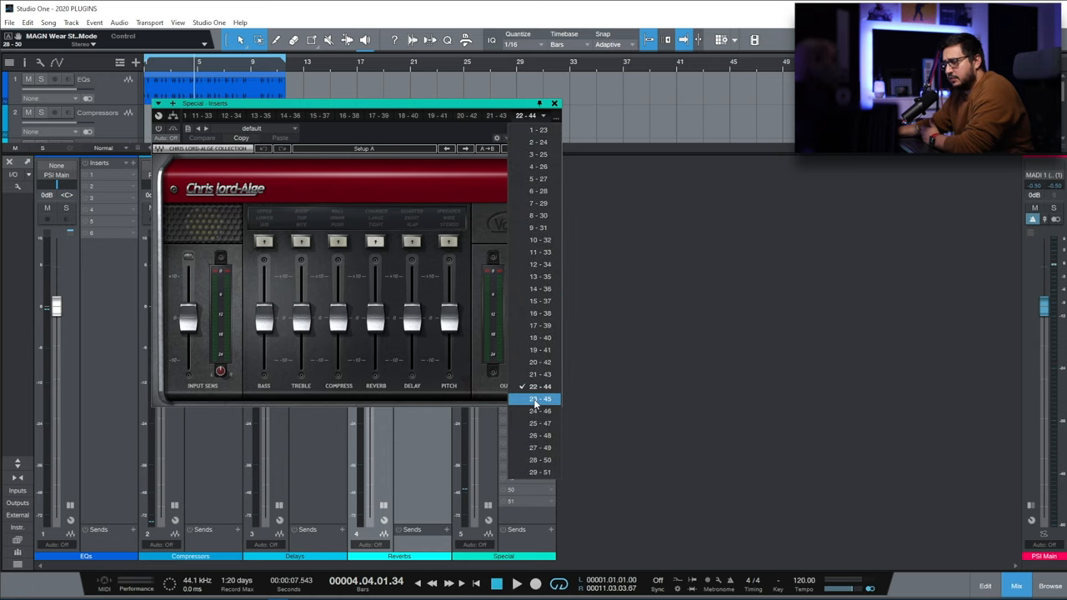
left_click(540, 410)
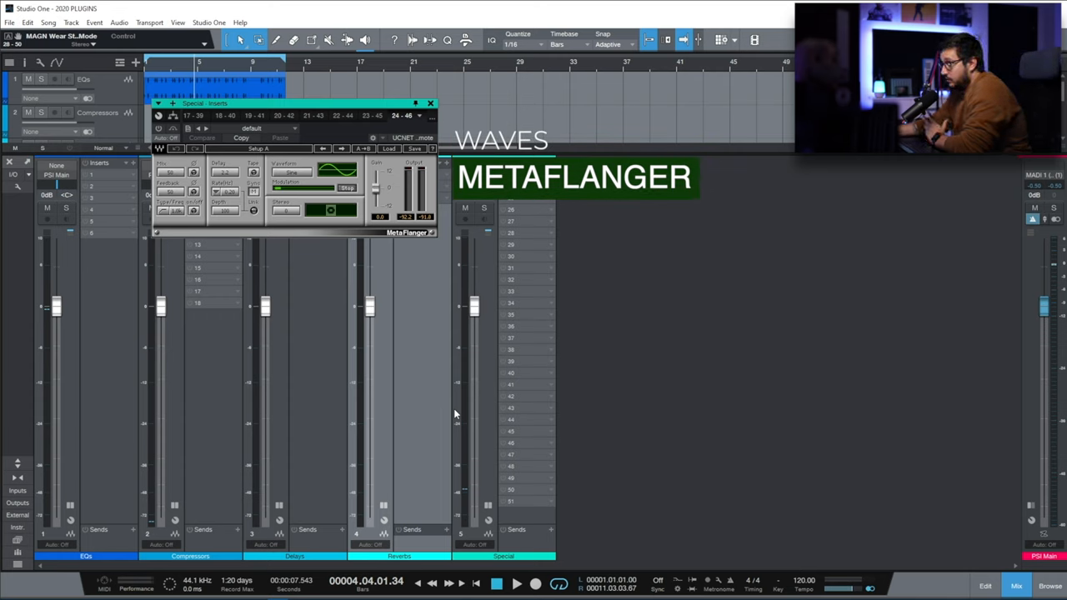
mouse_move(387, 357)
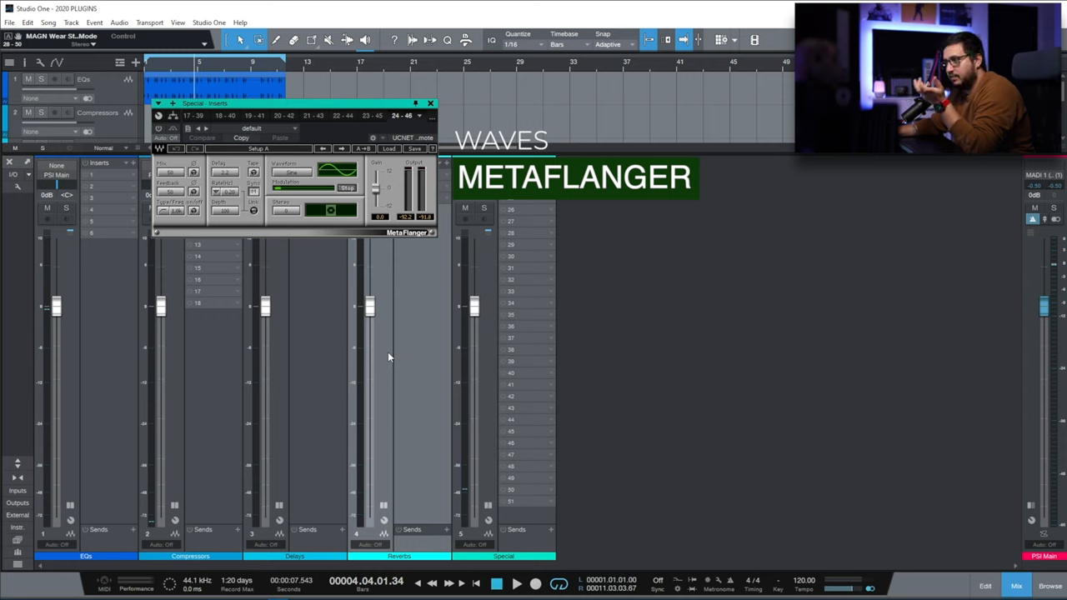
mouse_move(307, 275)
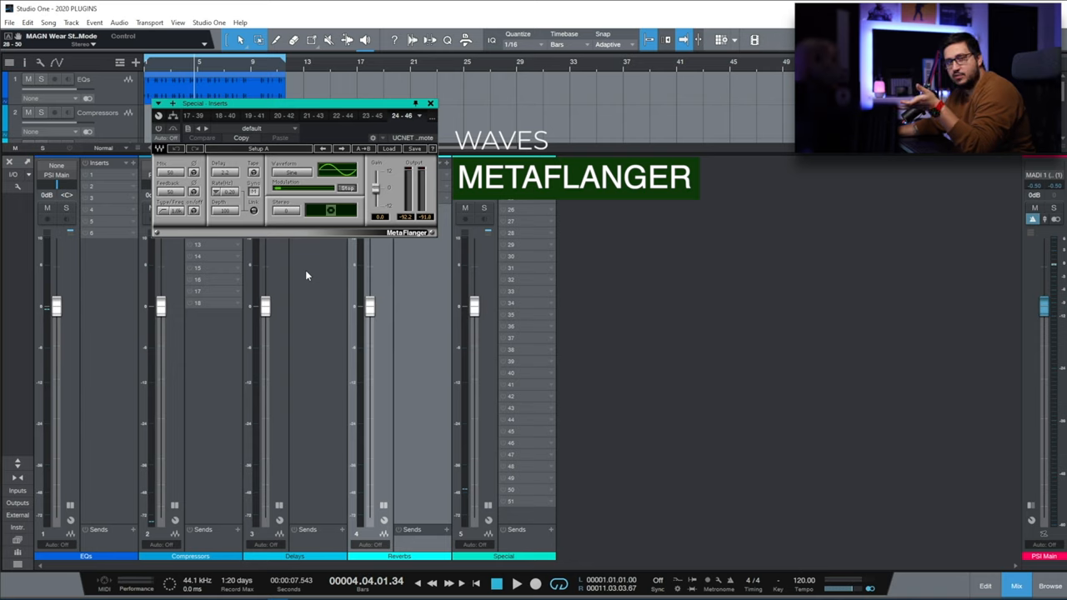
mouse_move(370, 223)
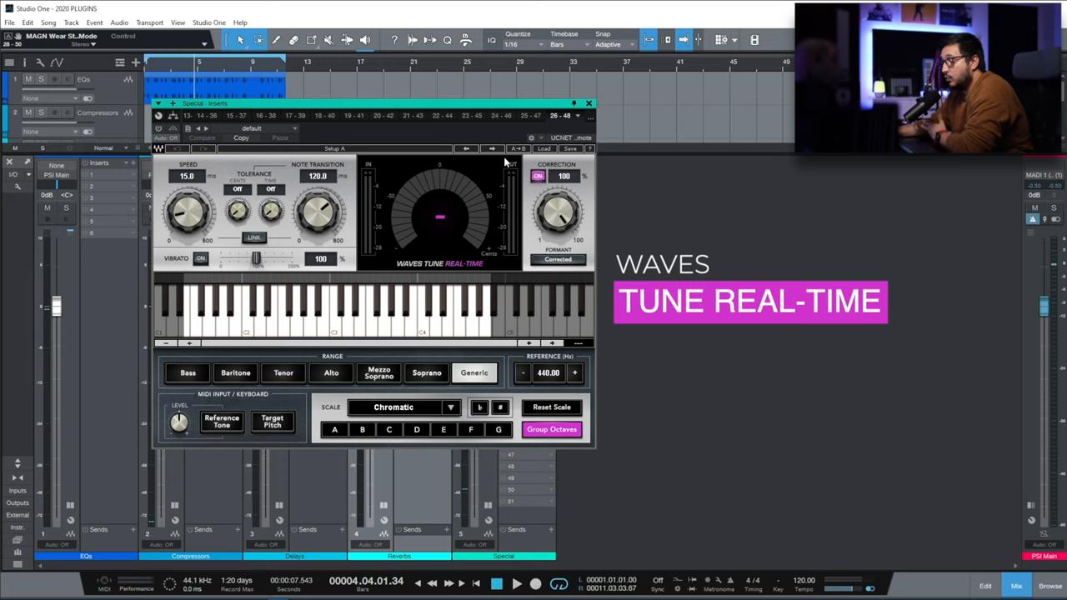
mouse_move(593, 120)
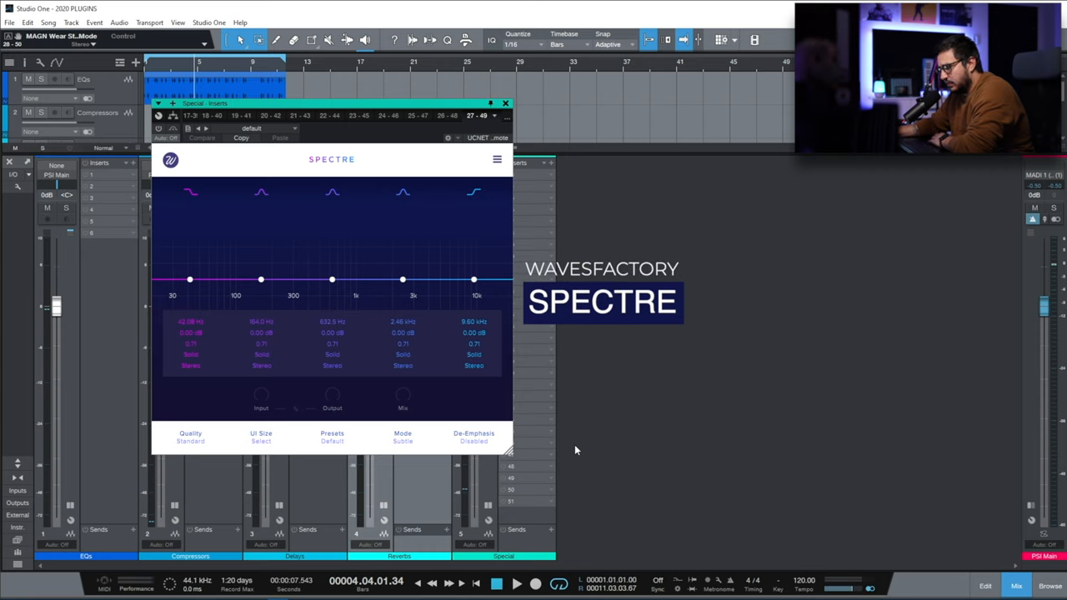
Step: Boost Spectre's 30 Hz band, then return it to 0 dB flat
left_click_drag(190, 280, 200, 267)
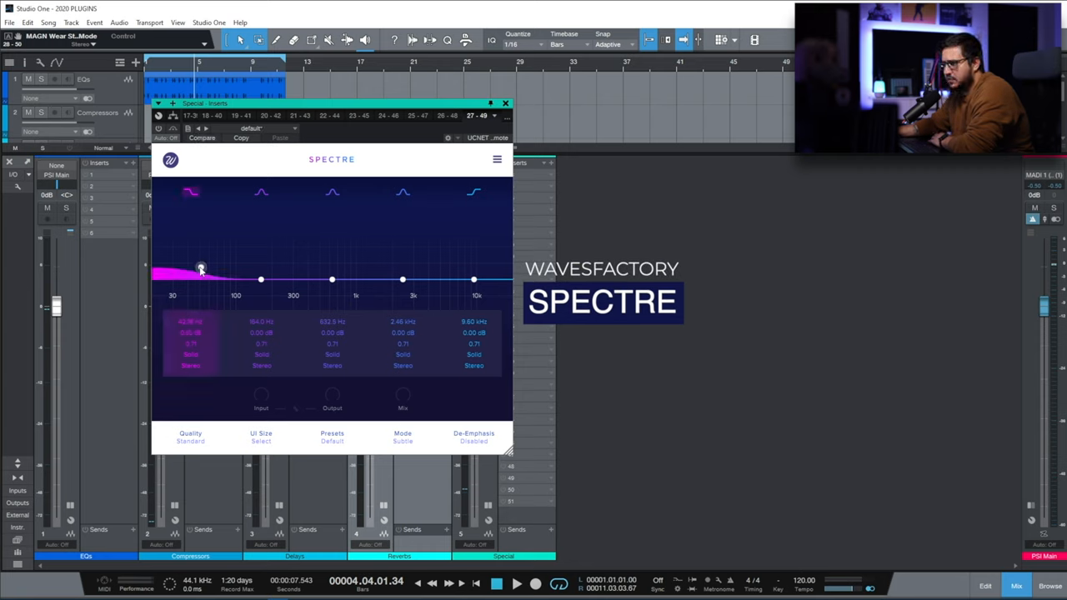
left_click_drag(200, 268, 199, 280)
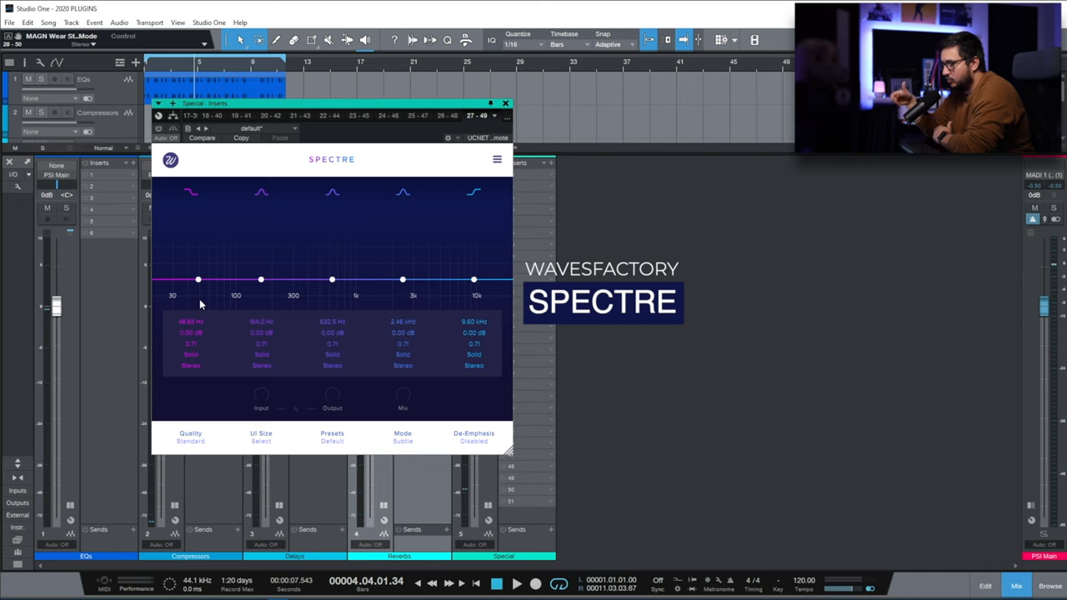